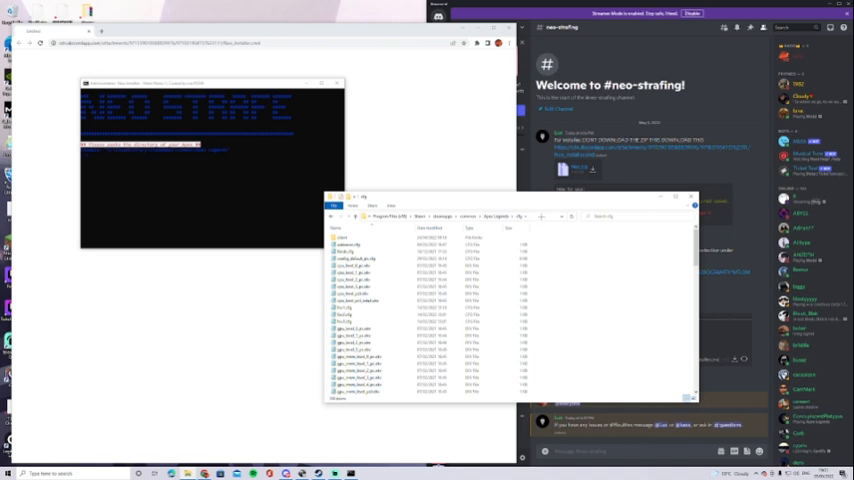
Step: Run the neo-strafe install batch file so its config files copy into the Apex cfg folder
click(430, 216)
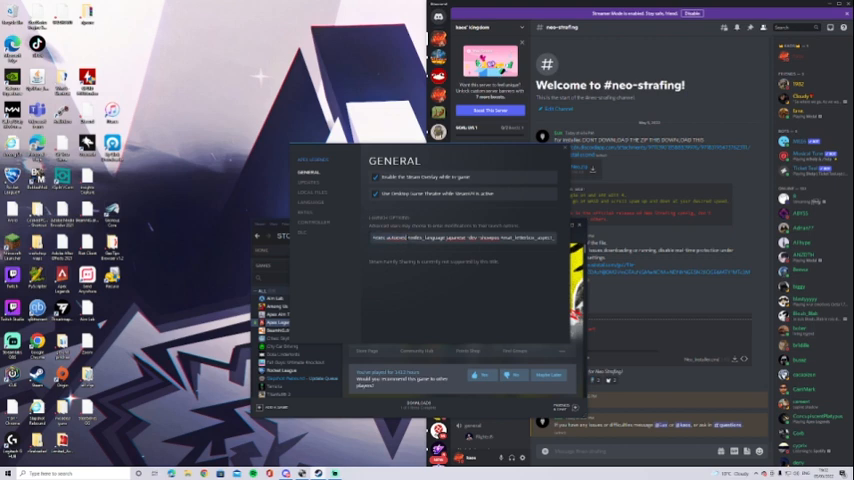
mouse_move(422, 264)
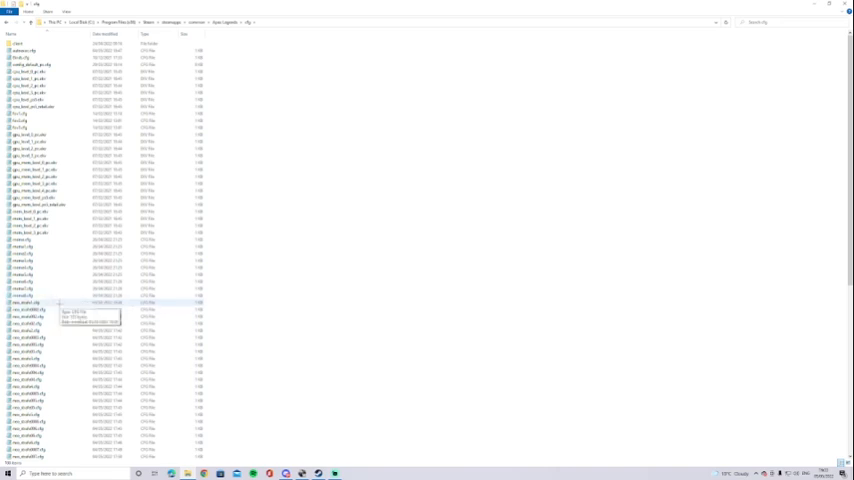
Step: Open the neo-strafe .cfg file in Notepad and review the activation bind lines
double_click(28, 304)
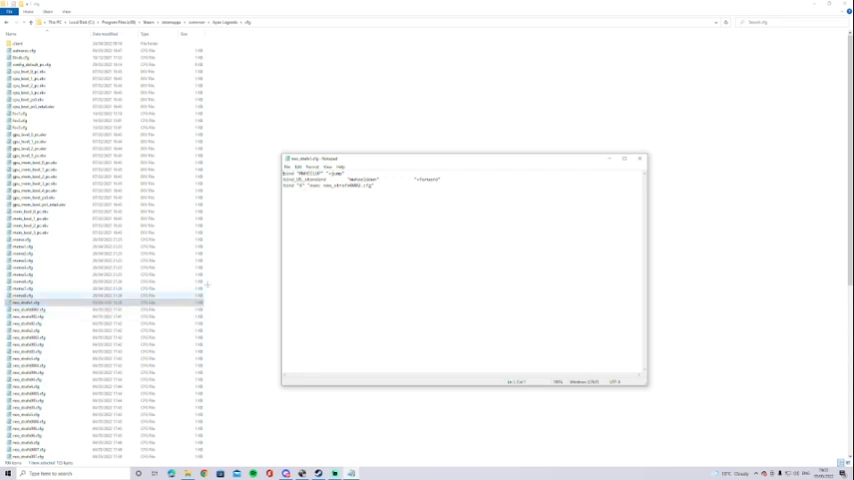
scroll(down, 3)
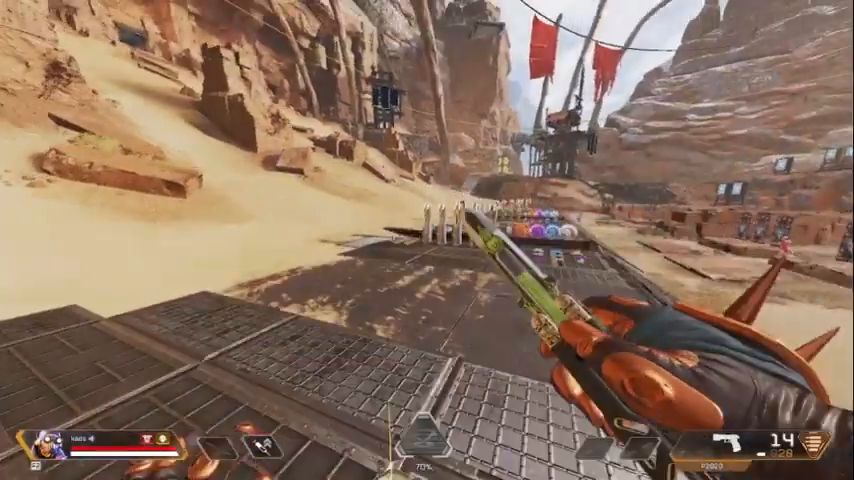
mouse_move(428, 240)
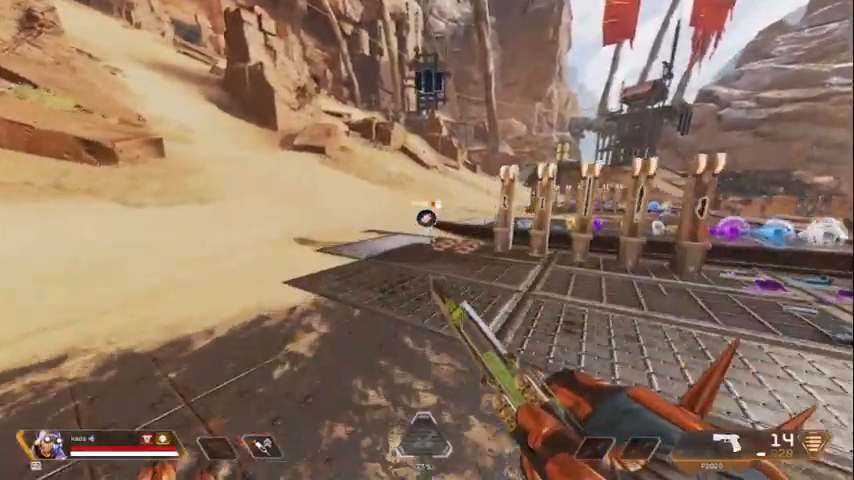
mouse_move(428, 240)
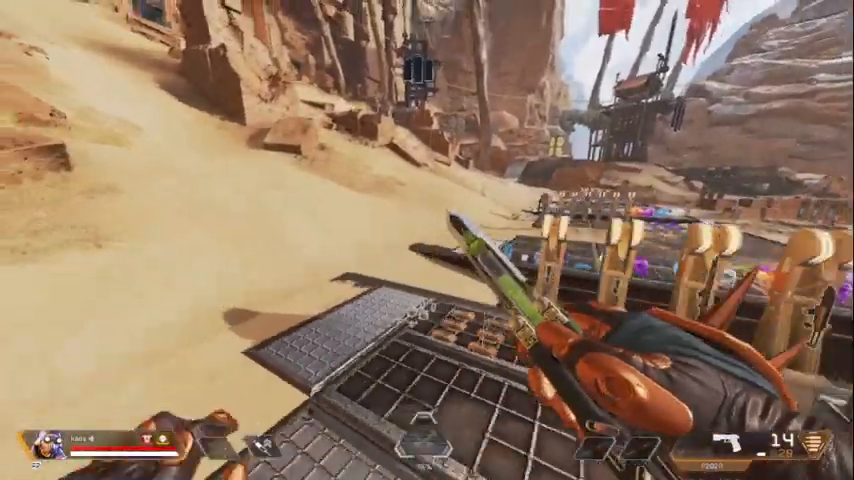